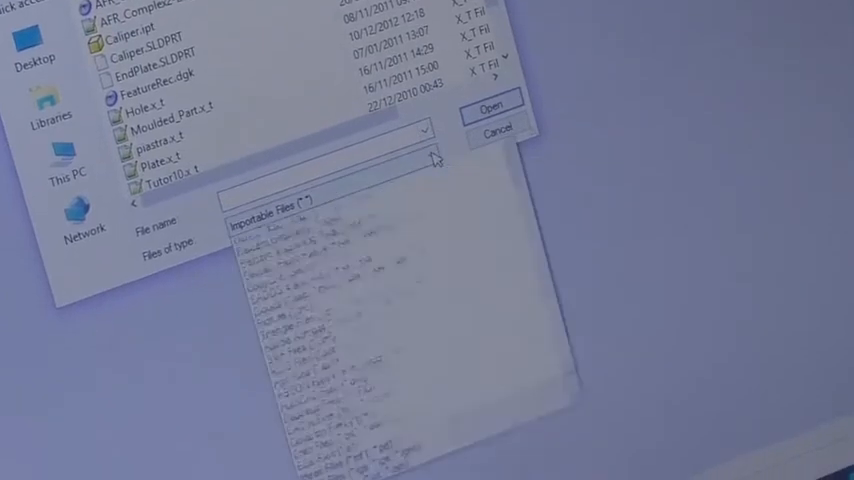
Begin choosing the kind of CAD file to import from the Desktop folder.
left_click(300, 184)
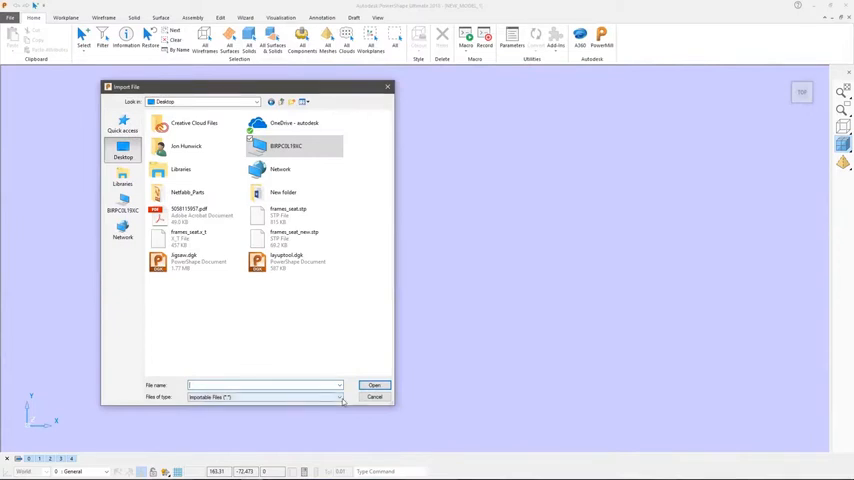
Select the required CAD format from the Files of type list and import the part.
left_click(340, 396)
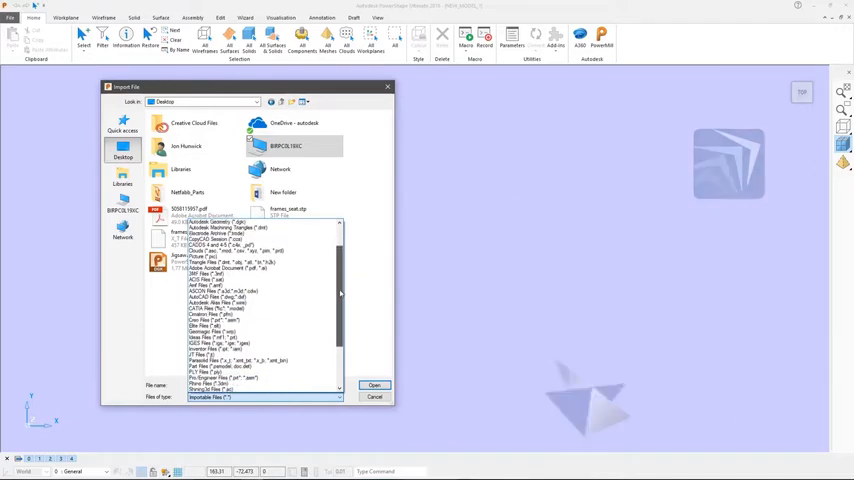
left_click(374, 384)
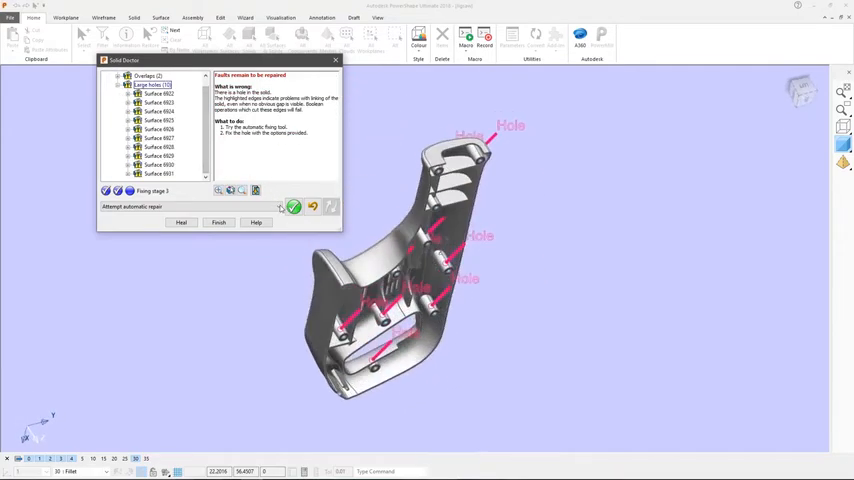
Select an automatic hole repair method from the Solid Doctor fixing stage list.
left_click(280, 208)
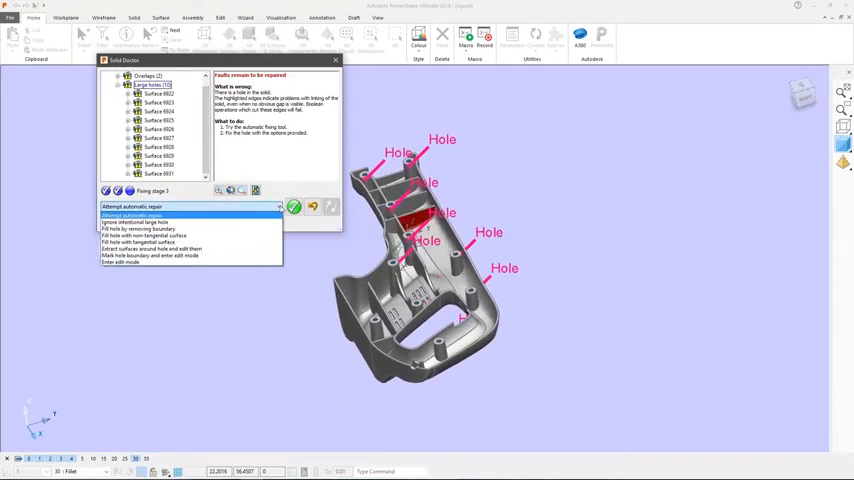
left_click(140, 236)
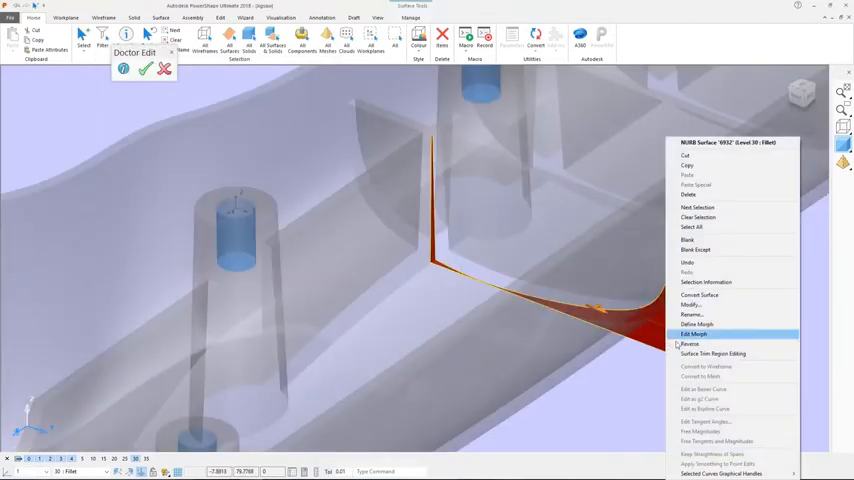
Activate Trim Region Editing on the red surface bordering the hole.
left_click(712, 352)
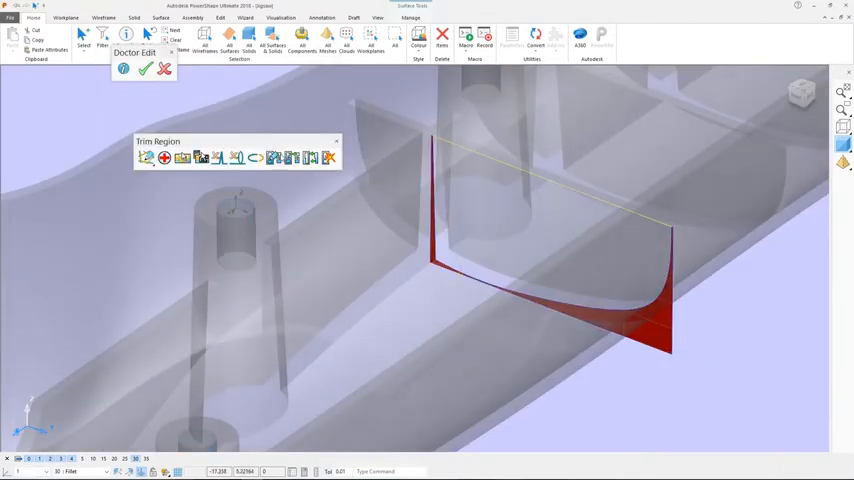